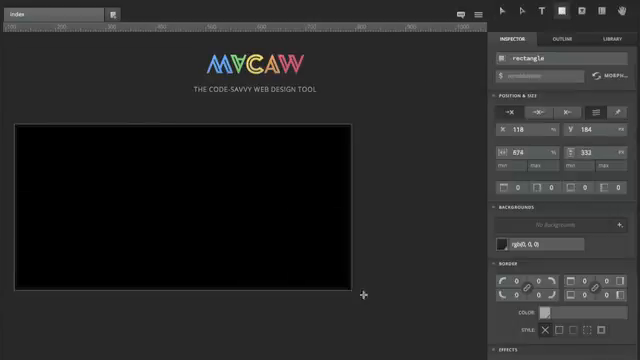
Step: Give the new rectangle a light blue rgb(59,147,240) background
left_click(502, 241)
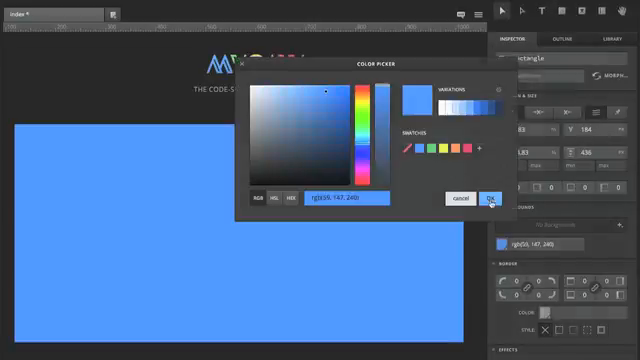
left_click(489, 197)
type("email a")
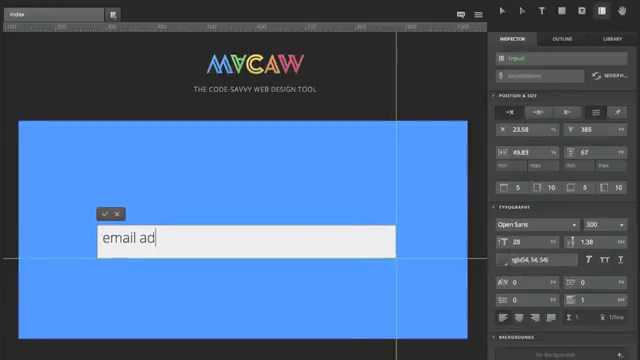
Step: Finish the 'email address' placeholder and make the signup heading text white
type("dress")
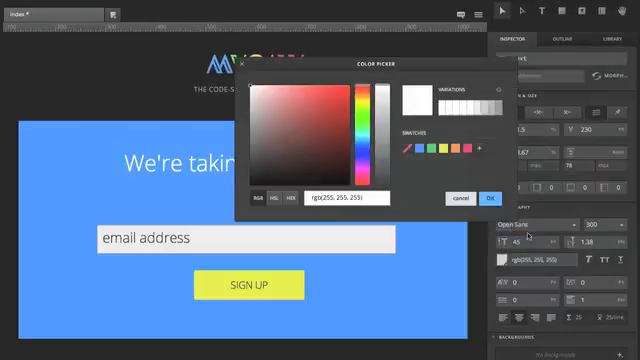
left_click(491, 196)
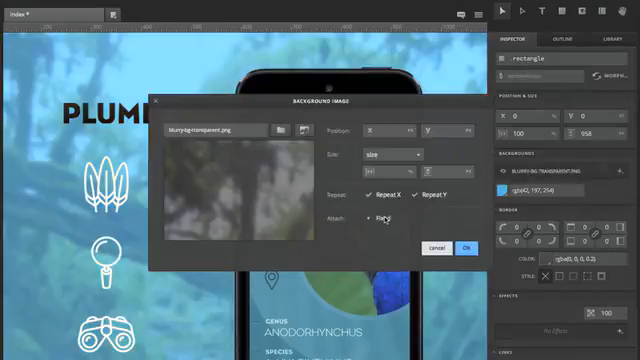
Step: Fix the blurry background attachment and add white-diagonal.svg at 100% size
left_click(464, 247)
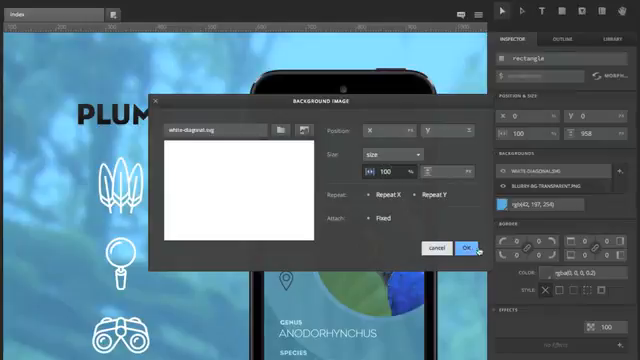
left_click(468, 249)
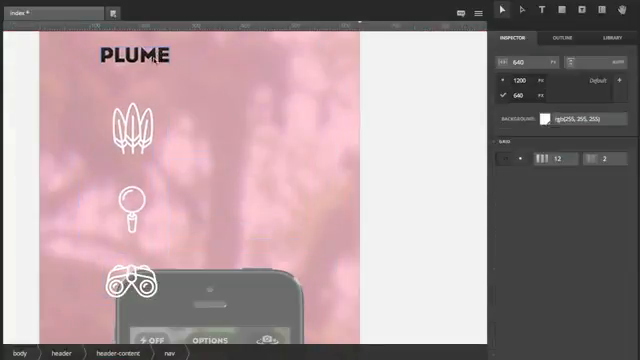
Step: Inspect the PLUME logo in the 640 px layout, then view the 1200 px layout
left_click(130, 58)
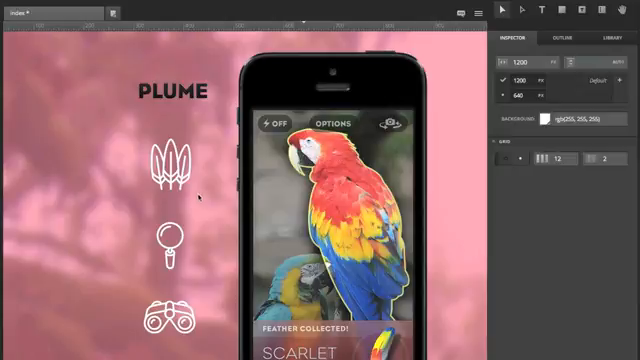
left_click(167, 160)
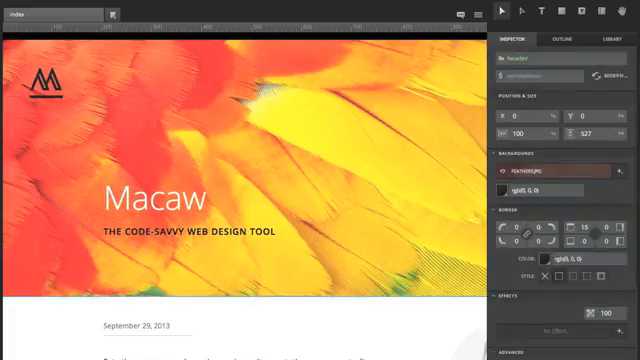
Step: Show the Outline panel with the header, article, sidebar and footer hierarchy
left_click(566, 41)
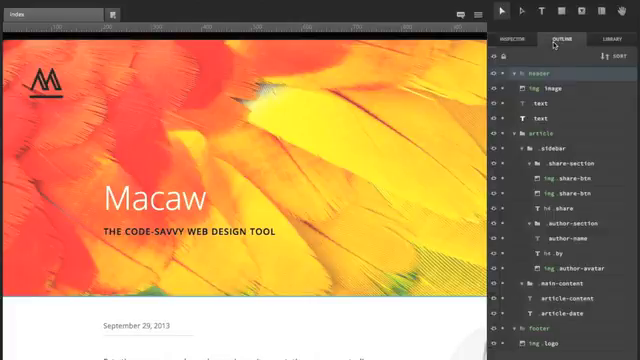
left_click(549, 92)
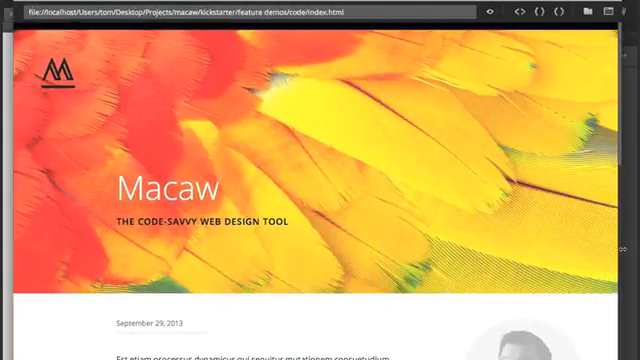
Step: Scroll through index.css rules for body, img, footer, h4 and article
scroll("down", 3)
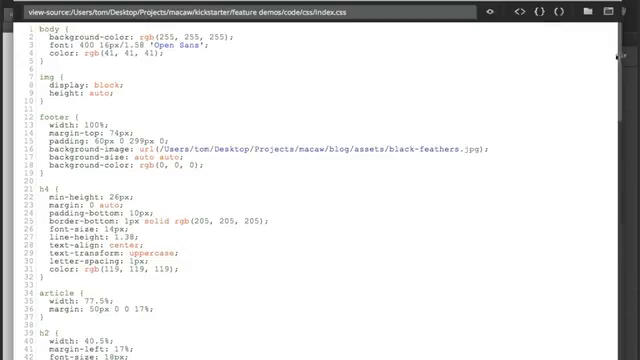
scroll("down", 3)
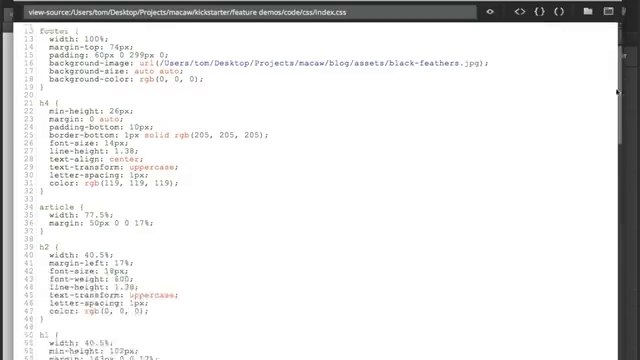
scroll("down", 3)
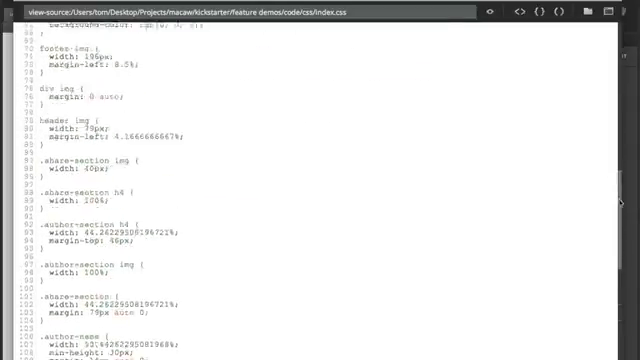
scroll("up", 3)
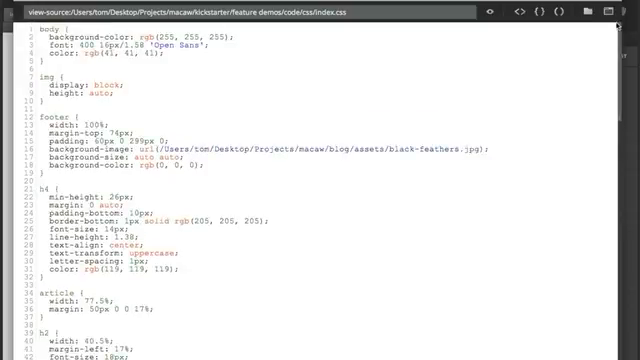